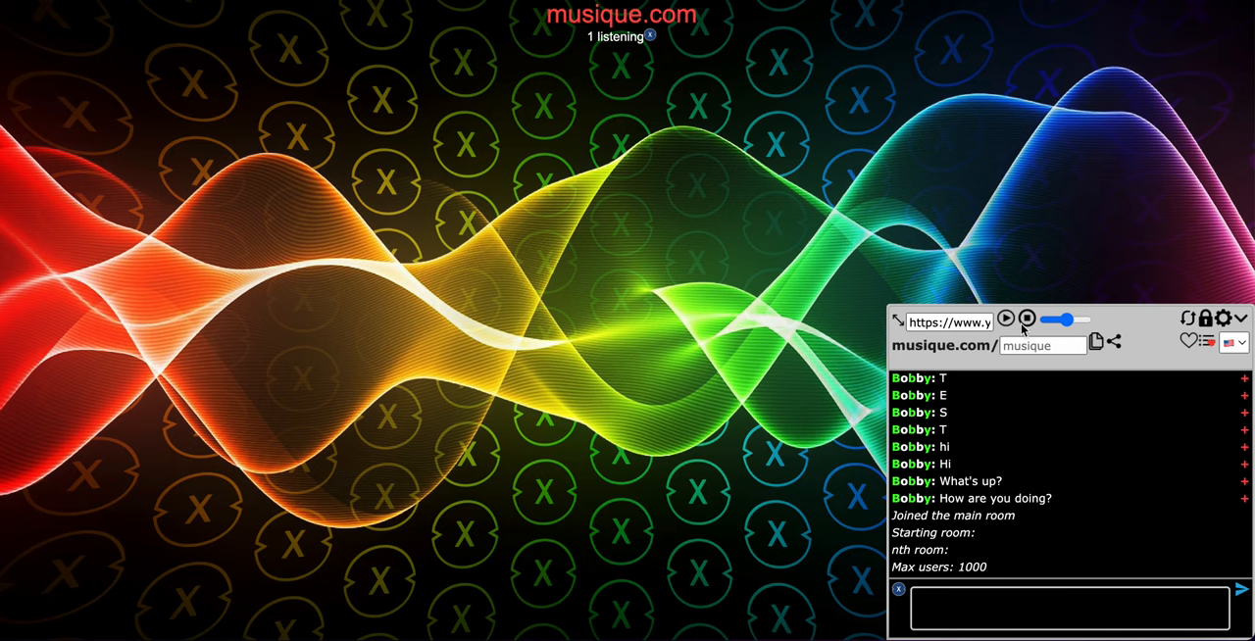
mouse_move(638, 41)
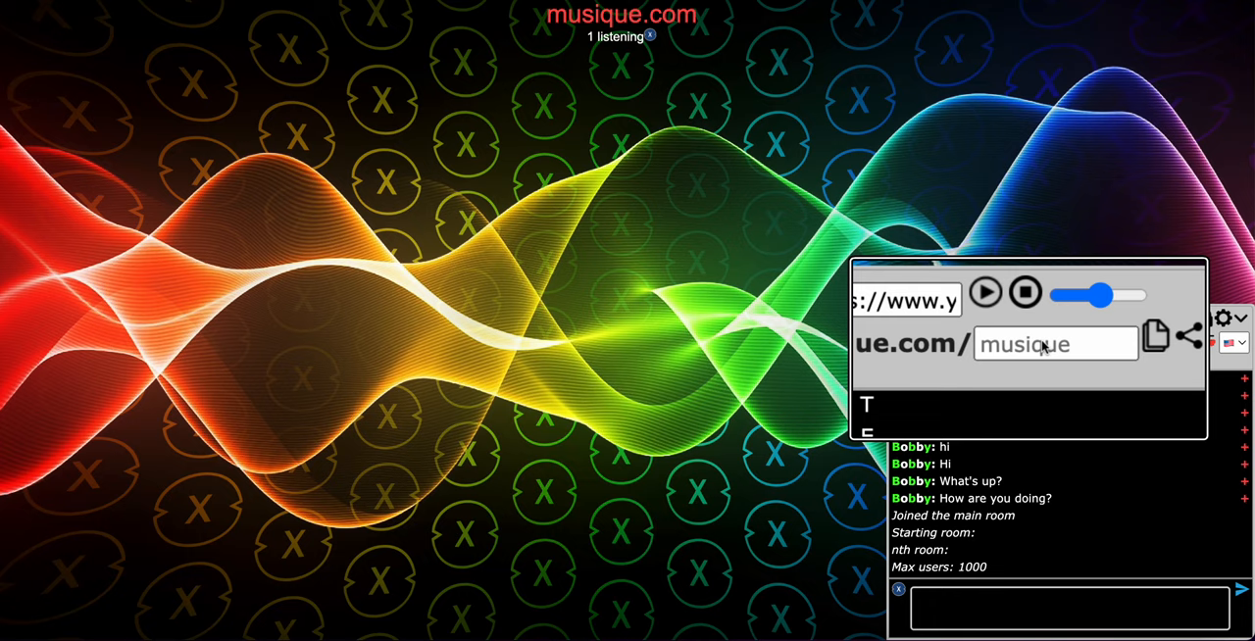
type("reckful")
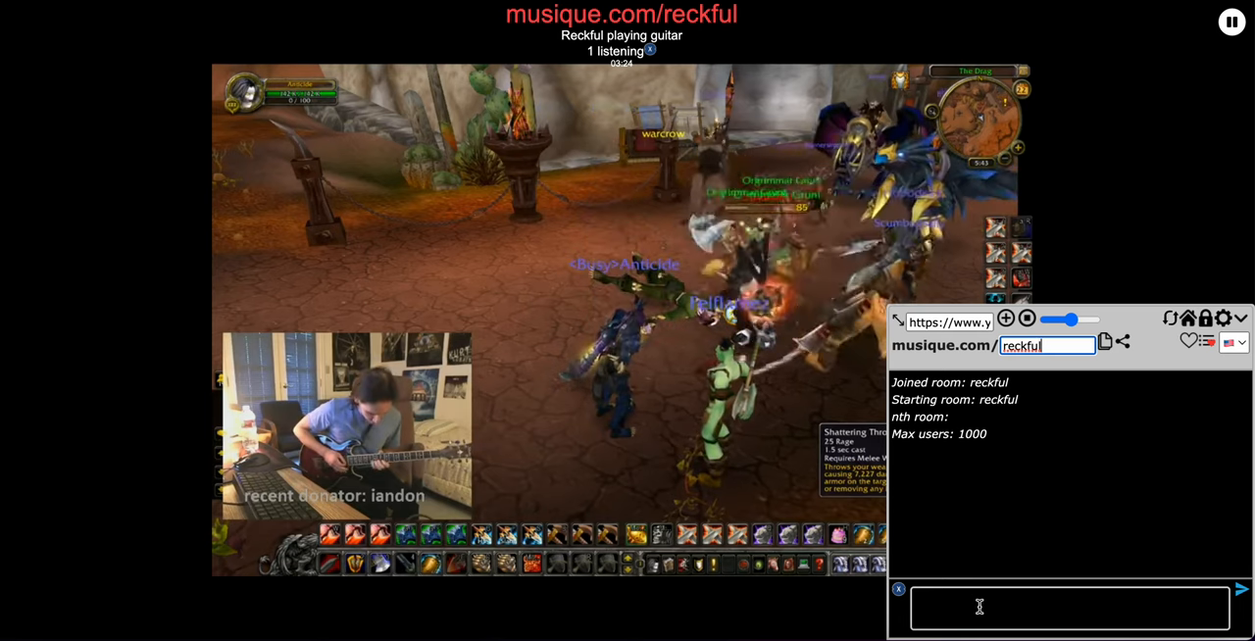
type("hello")
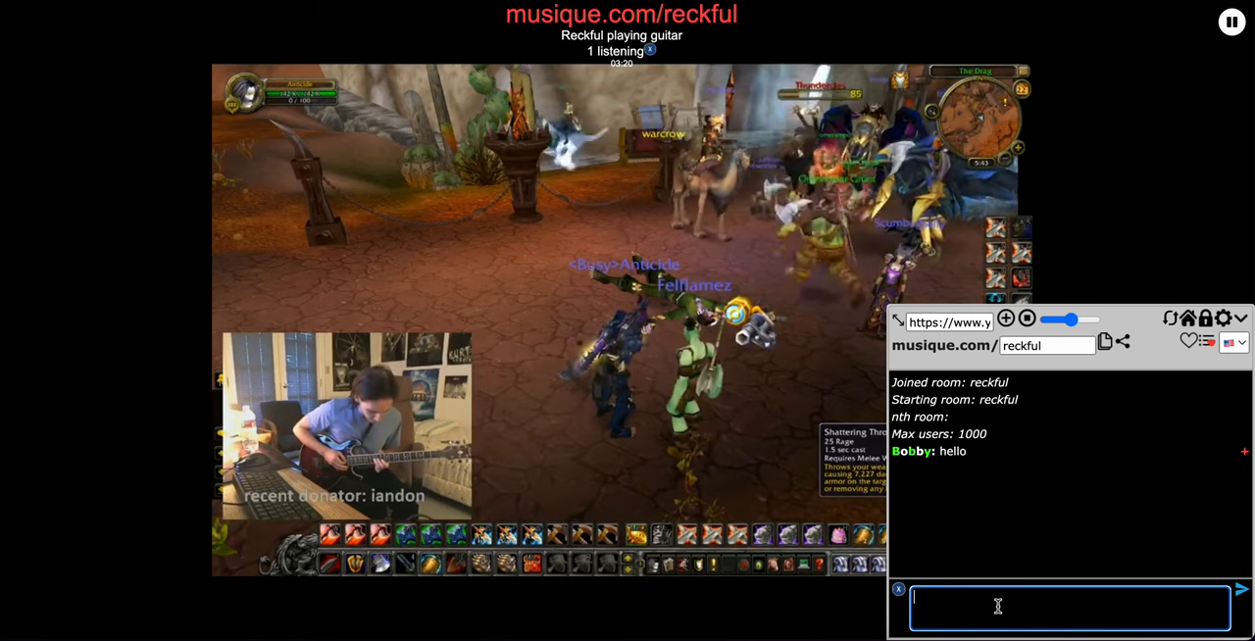
type("How are yall?")
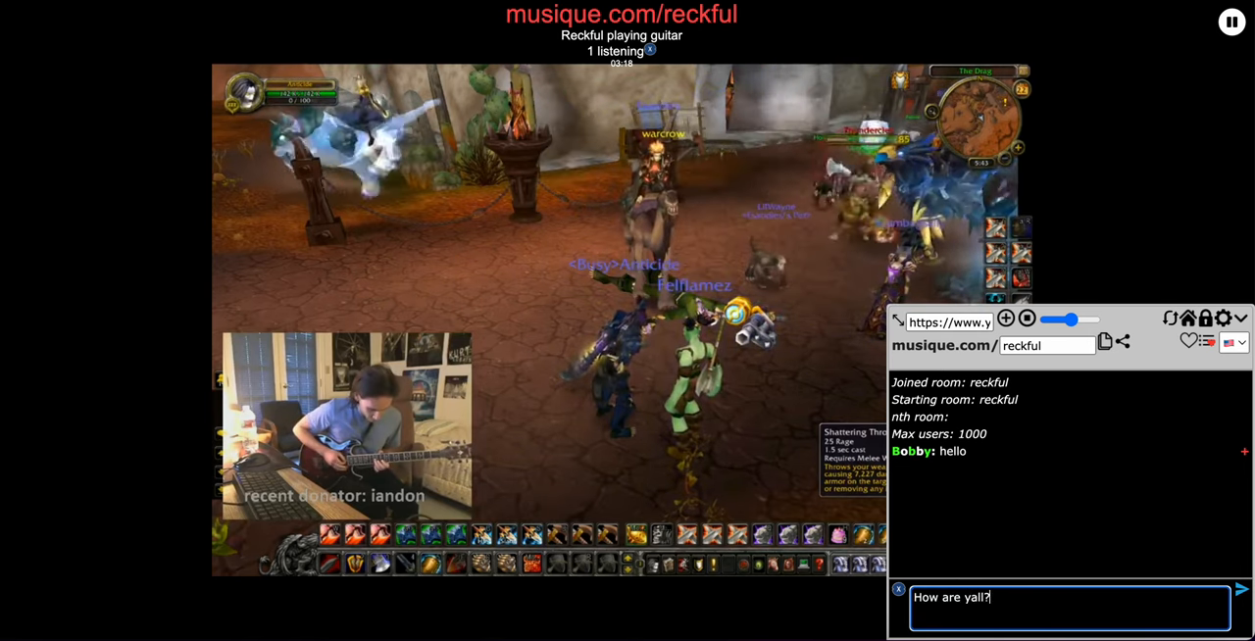